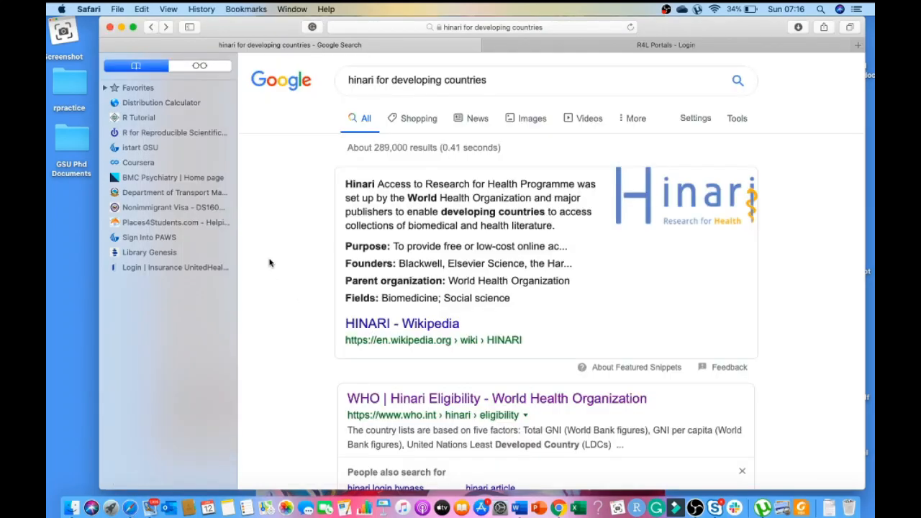
Open the 'WHO | Hinari Eligibility' result from the search results page
left_click(407, 81)
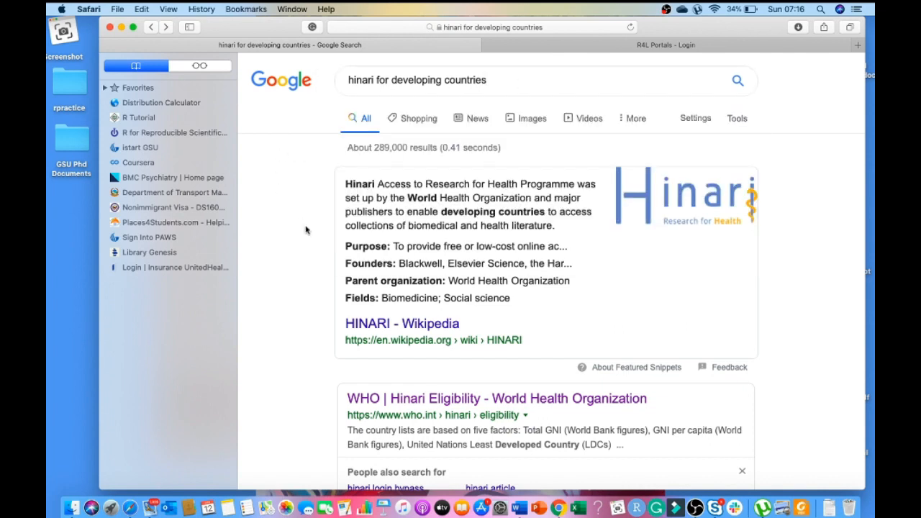
mouse_move(736, 253)
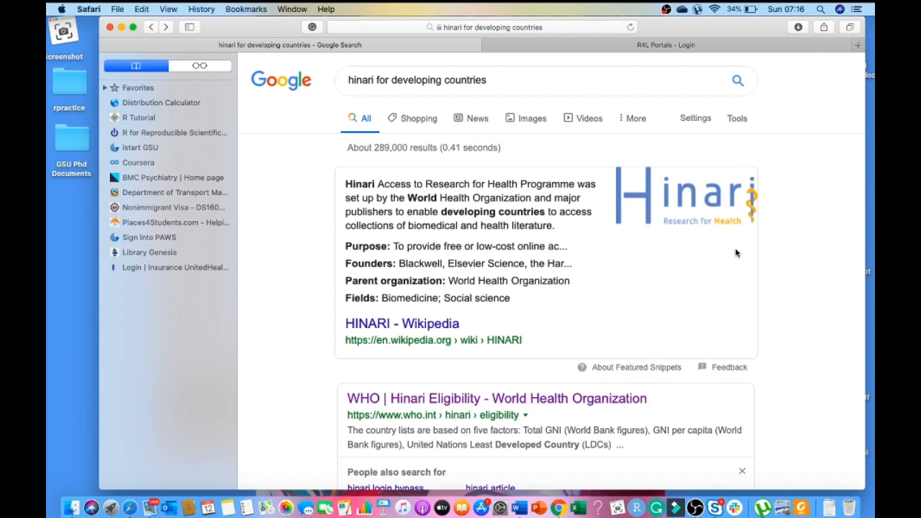
mouse_move(627, 299)
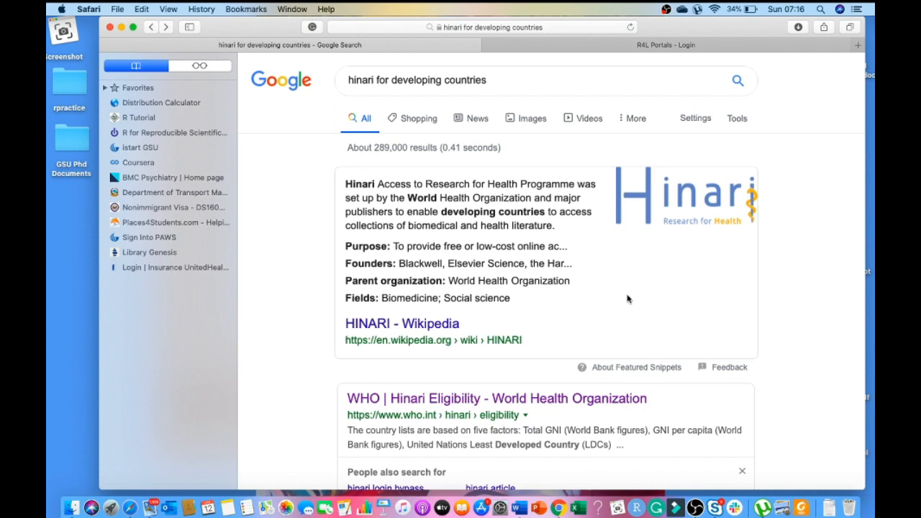
mouse_move(561, 256)
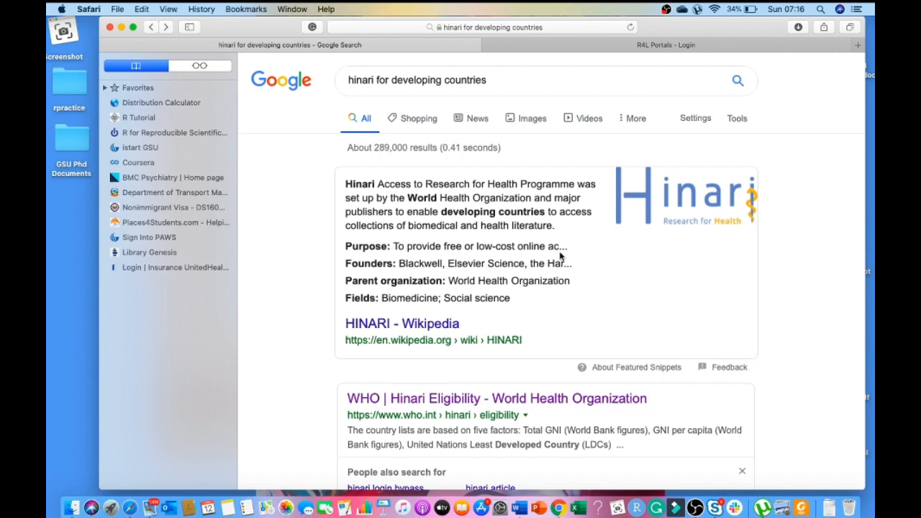
mouse_move(633, 284)
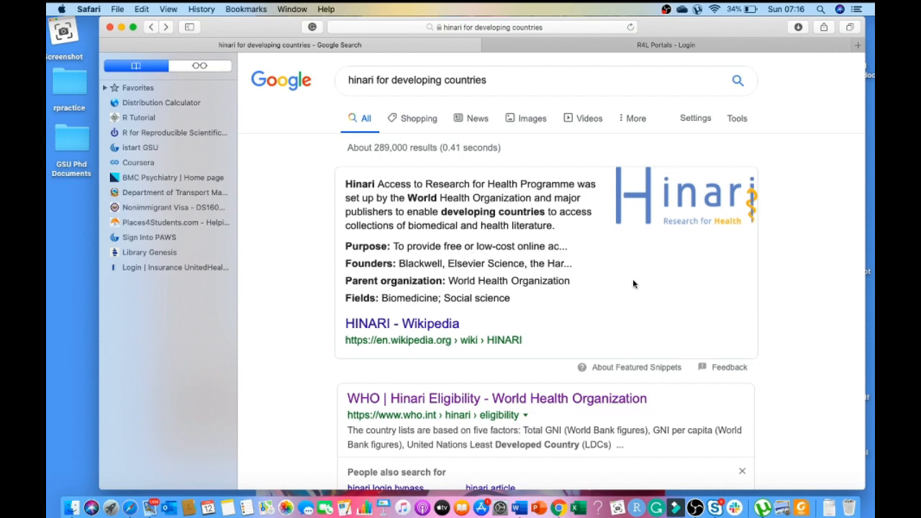
scroll("down", 3)
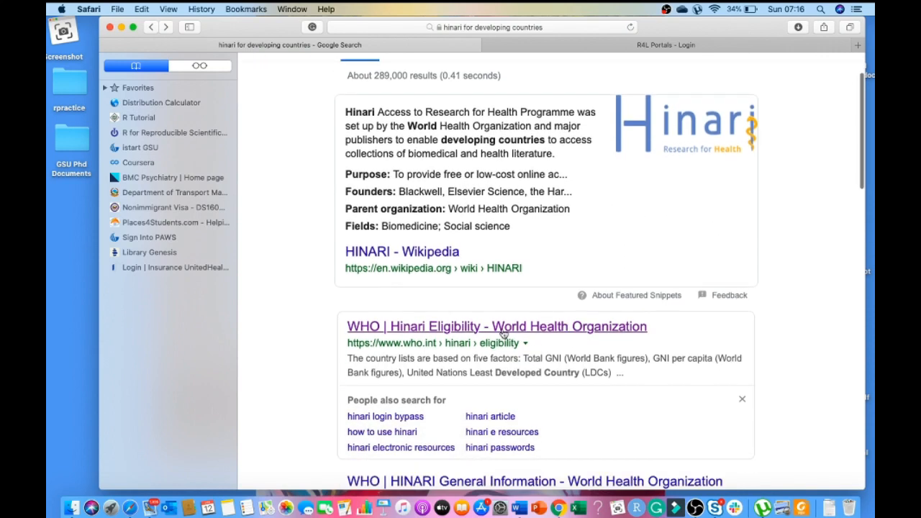
scroll("up", 3)
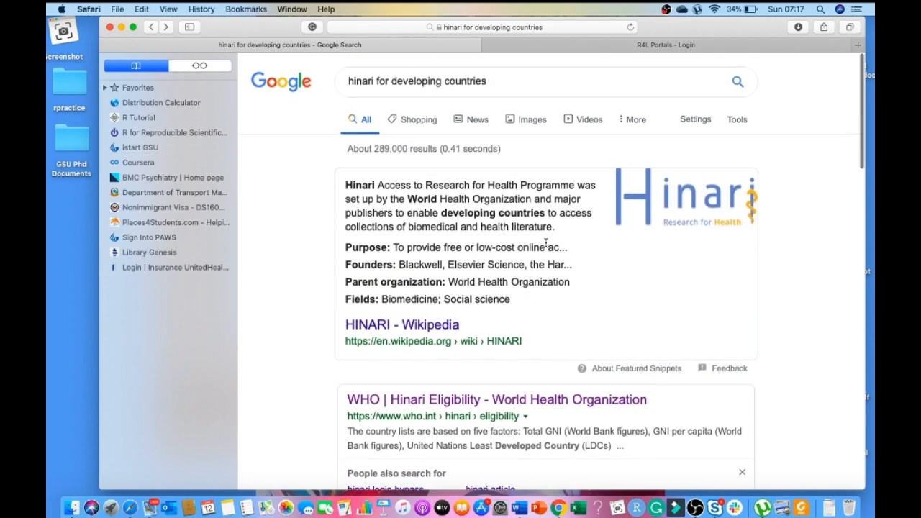
scroll("down", 3)
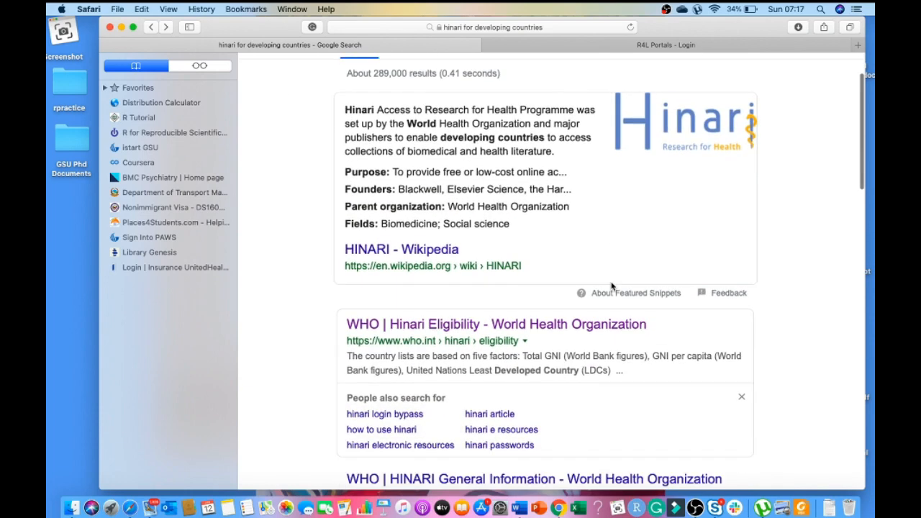
mouse_move(712, 281)
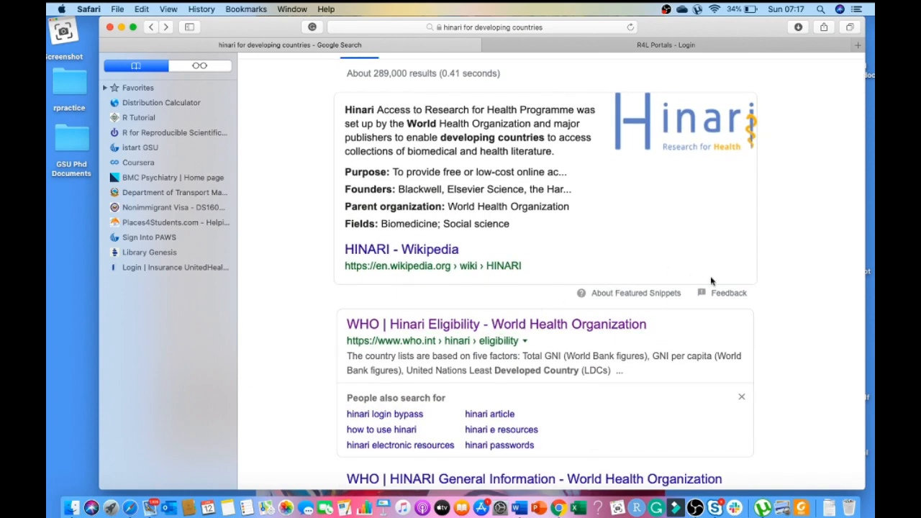
left_click(517, 324)
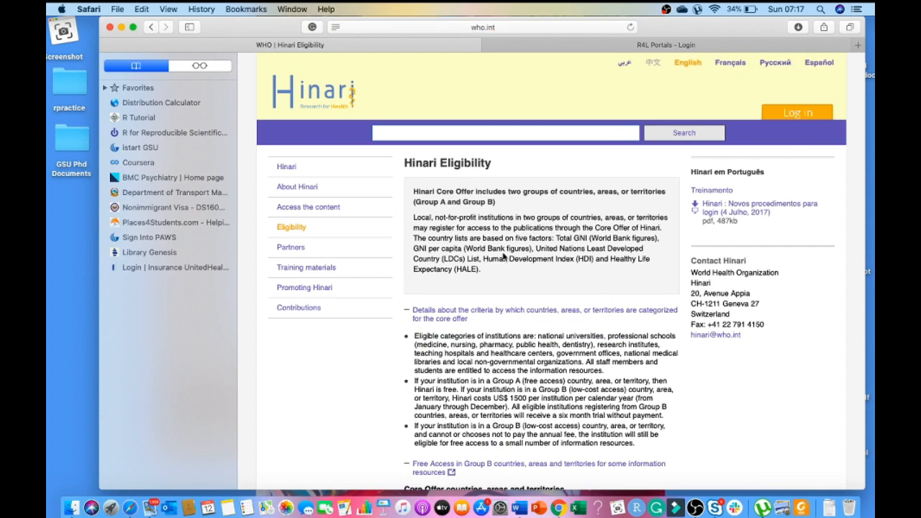
Scroll down to the Core Offer Group A and Group B country tables
scroll("down", 3)
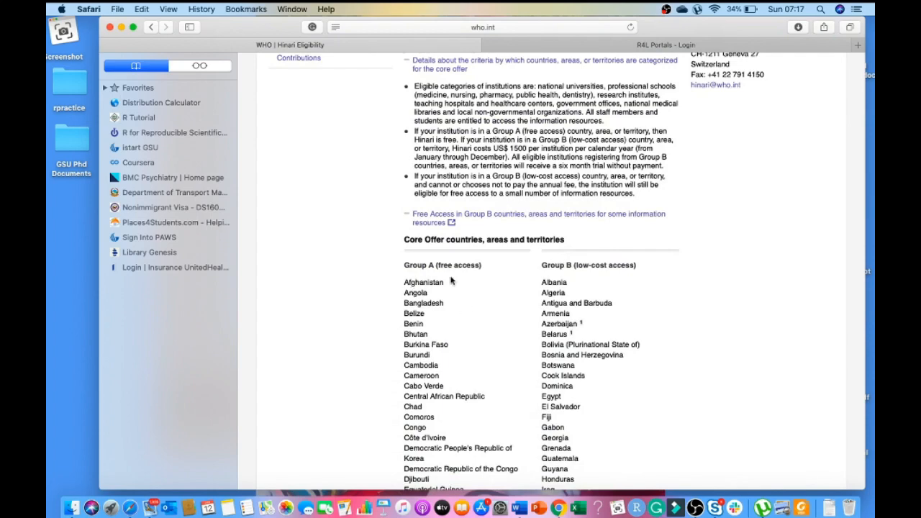
mouse_move(536, 280)
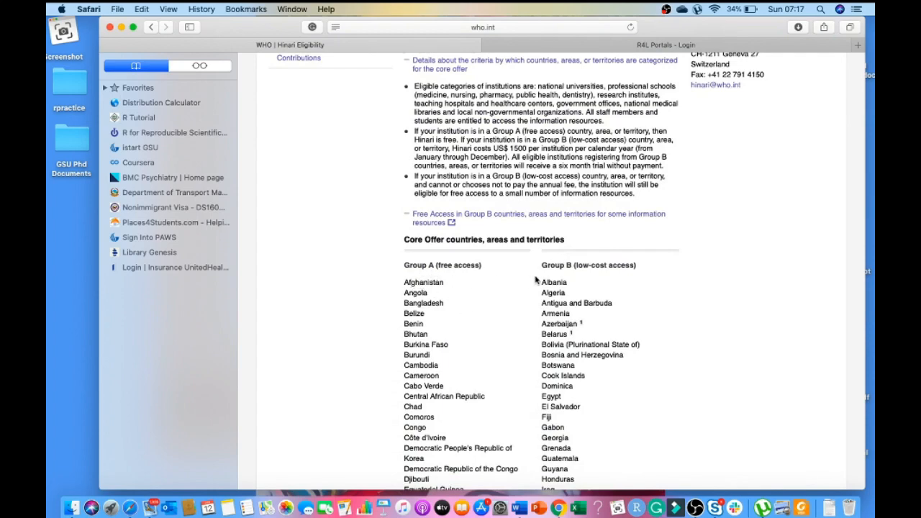
scroll("down", 3)
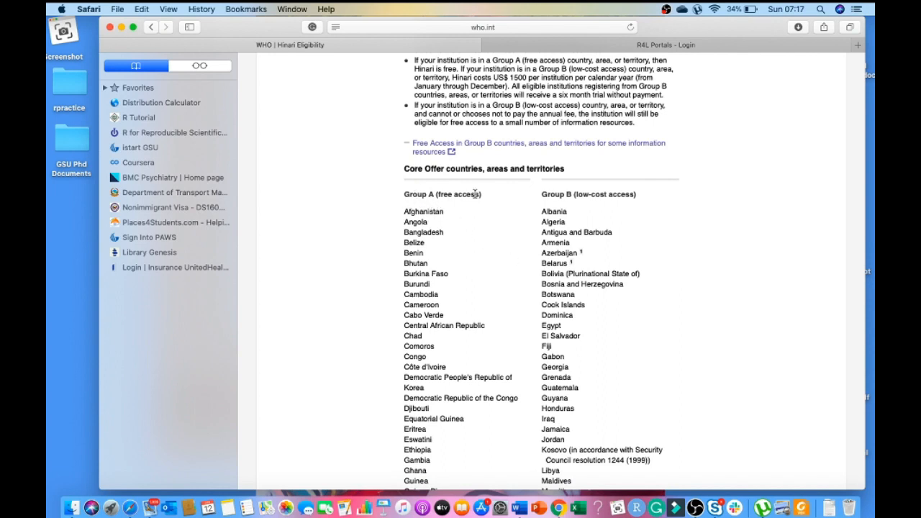
mouse_move(483, 239)
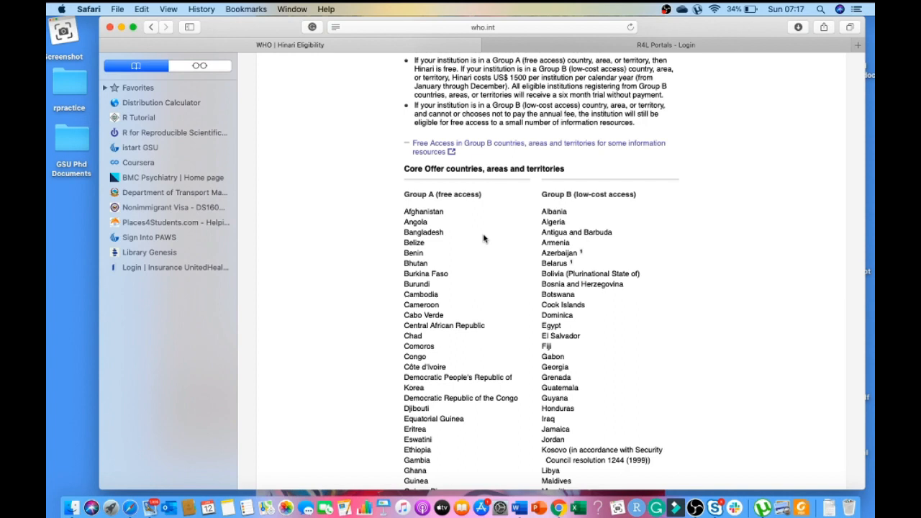
mouse_move(593, 218)
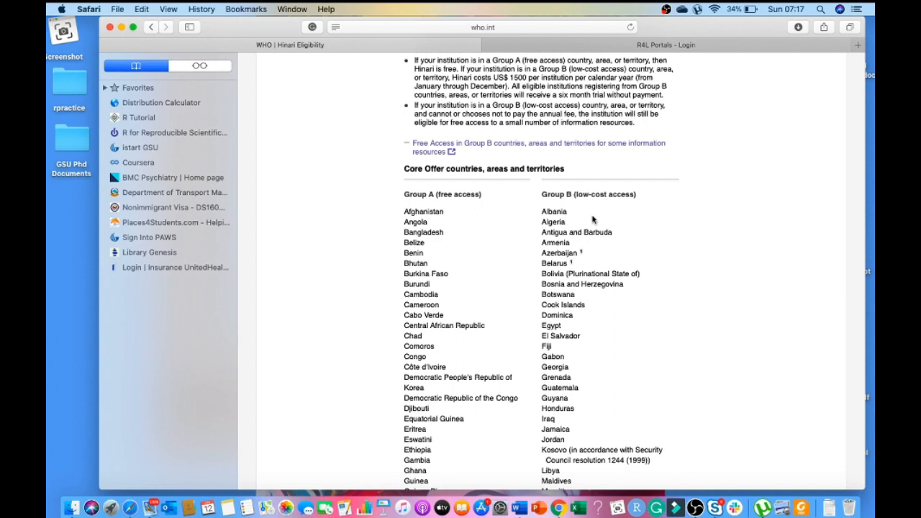
mouse_move(636, 242)
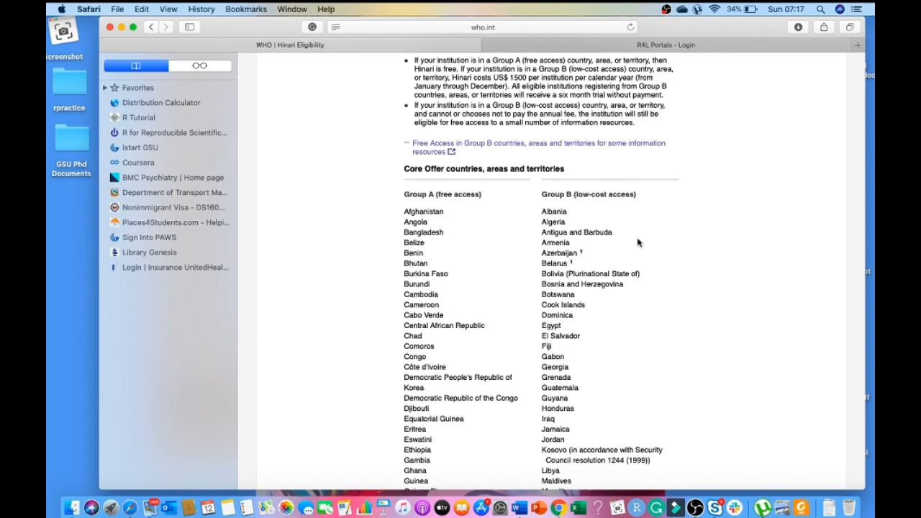
scroll("down", 3)
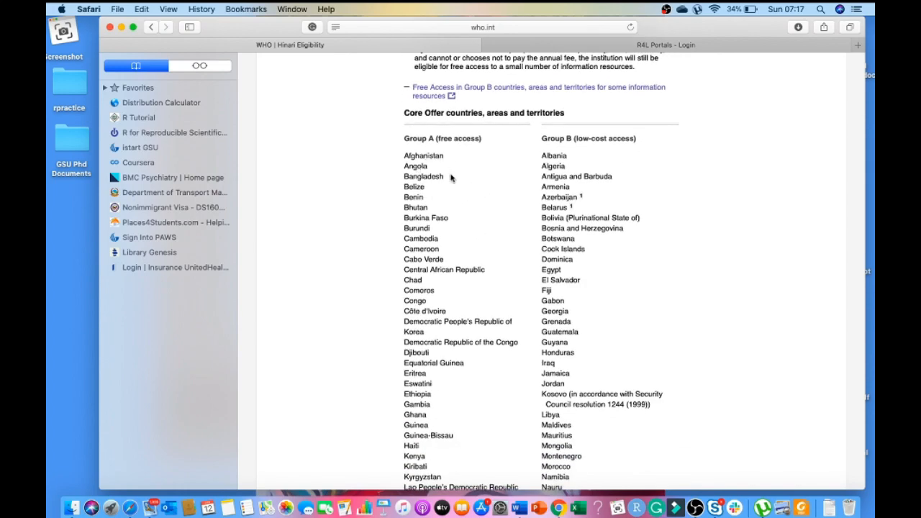
scroll("down", 3)
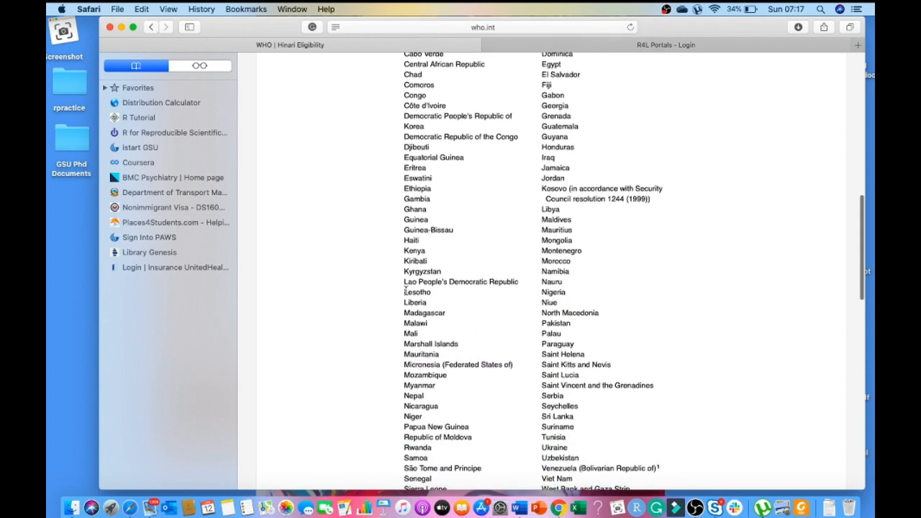
scroll("down", 3)
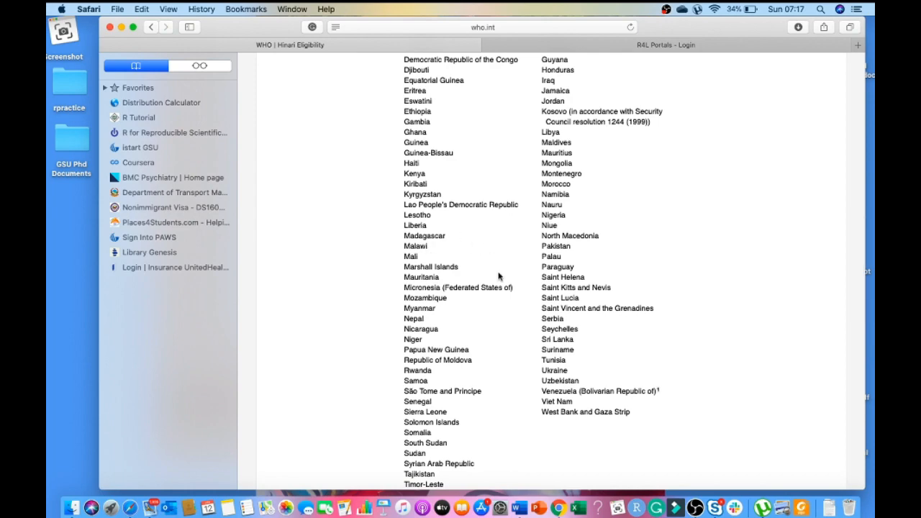
scroll("down", 3)
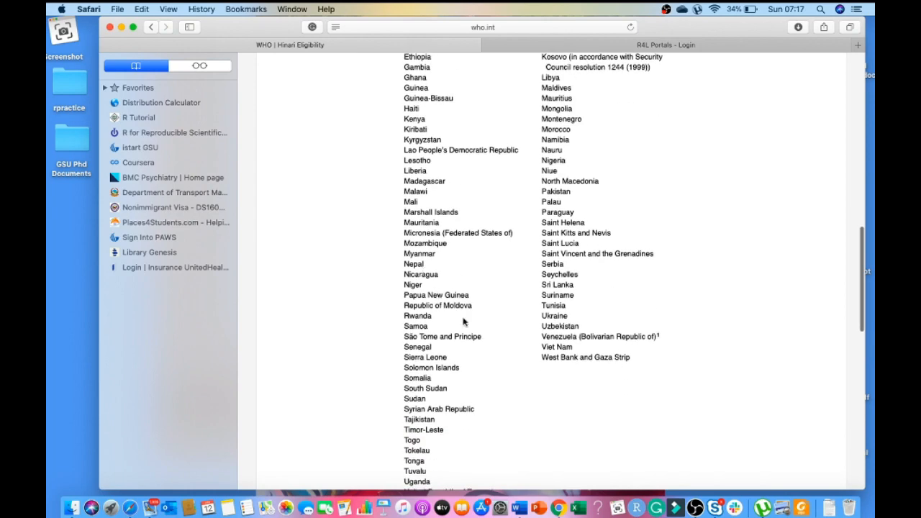
scroll("down", 3)
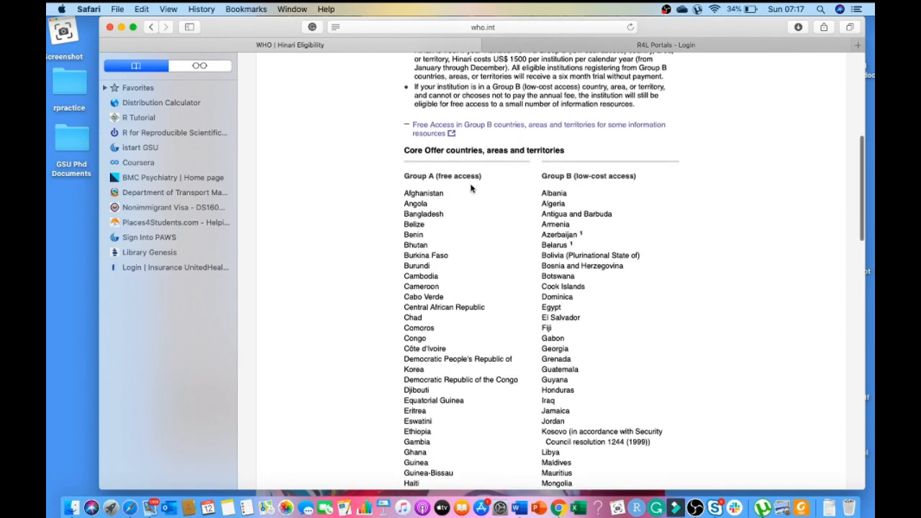
scroll("down", 3)
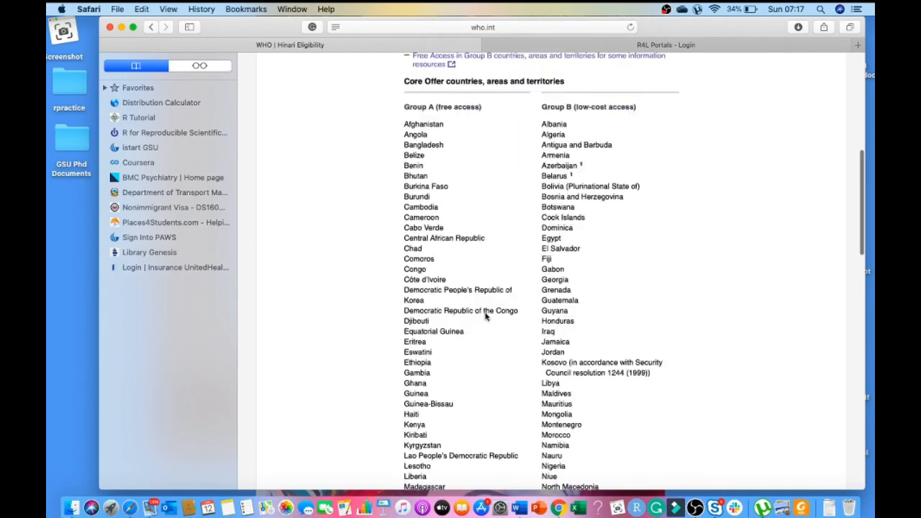
scroll("down", 3)
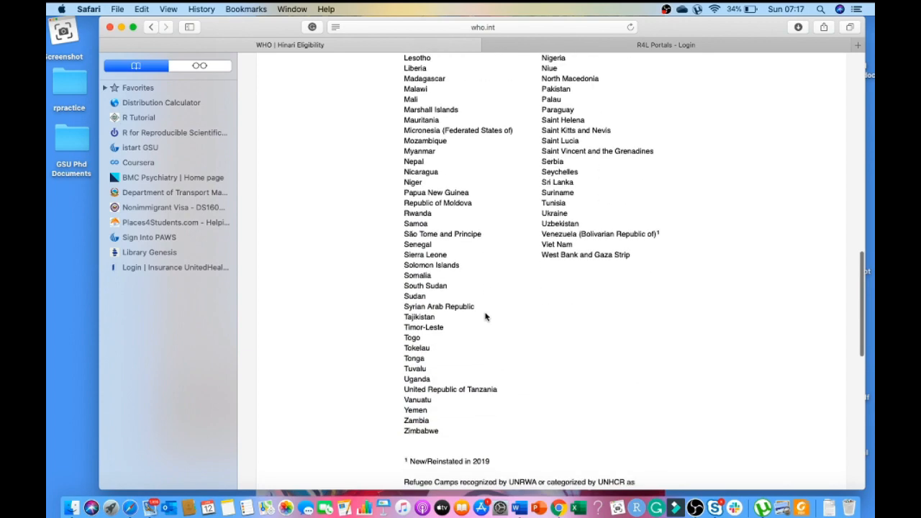
scroll("down", 3)
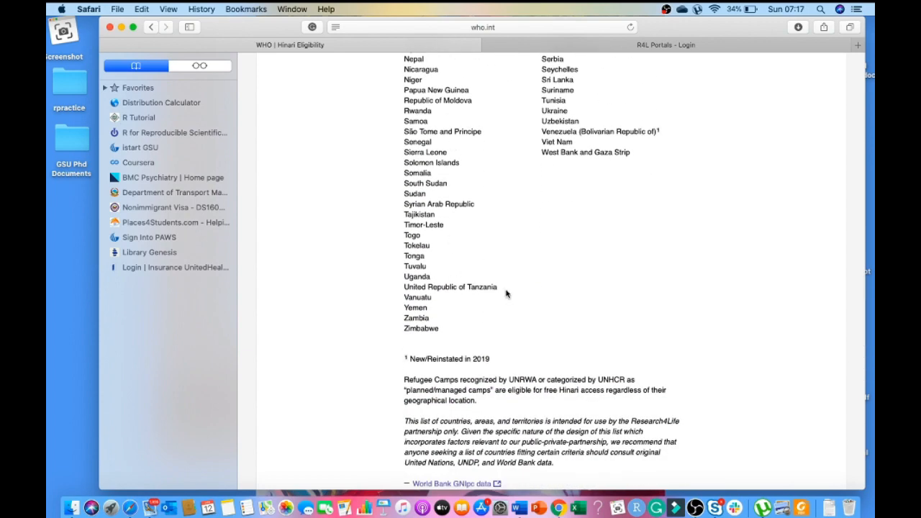
mouse_move(578, 345)
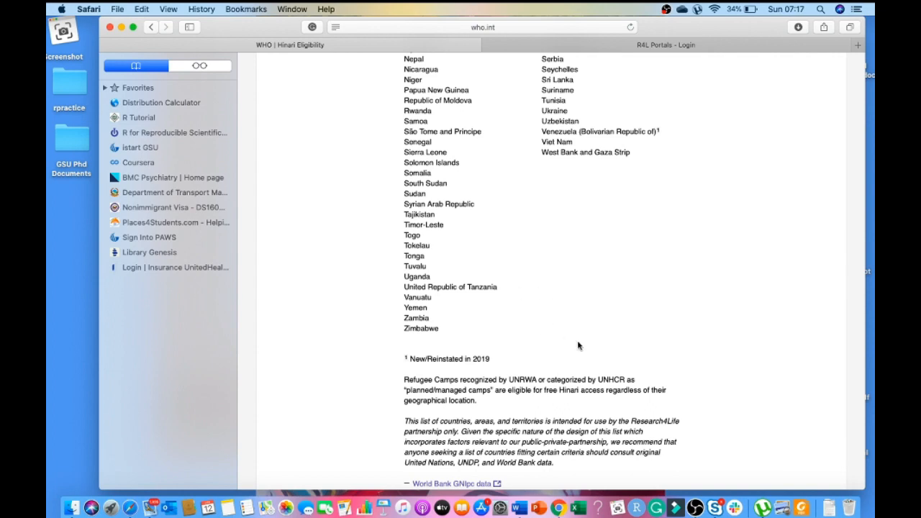
mouse_move(481, 336)
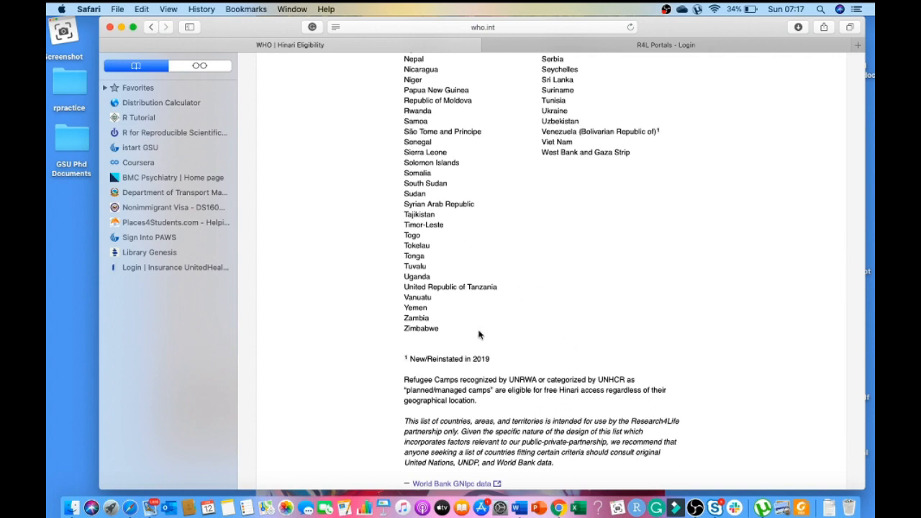
mouse_move(521, 371)
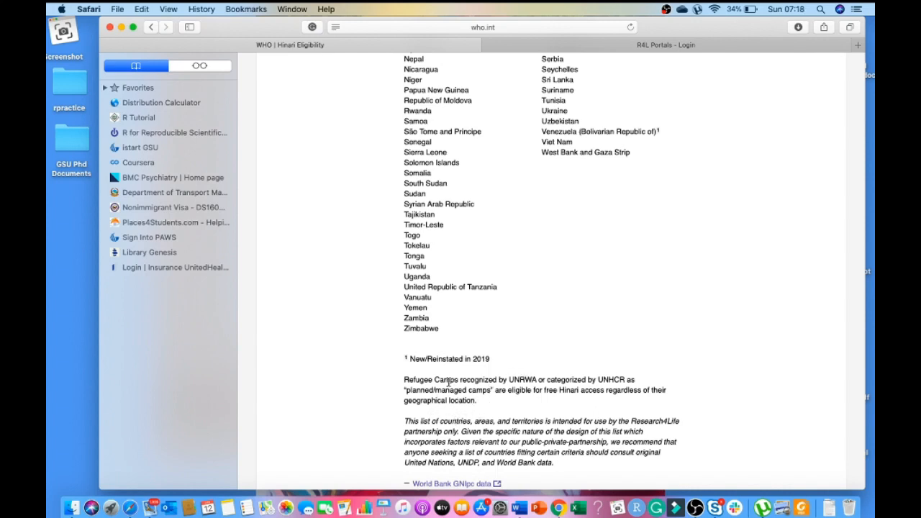
mouse_move(462, 409)
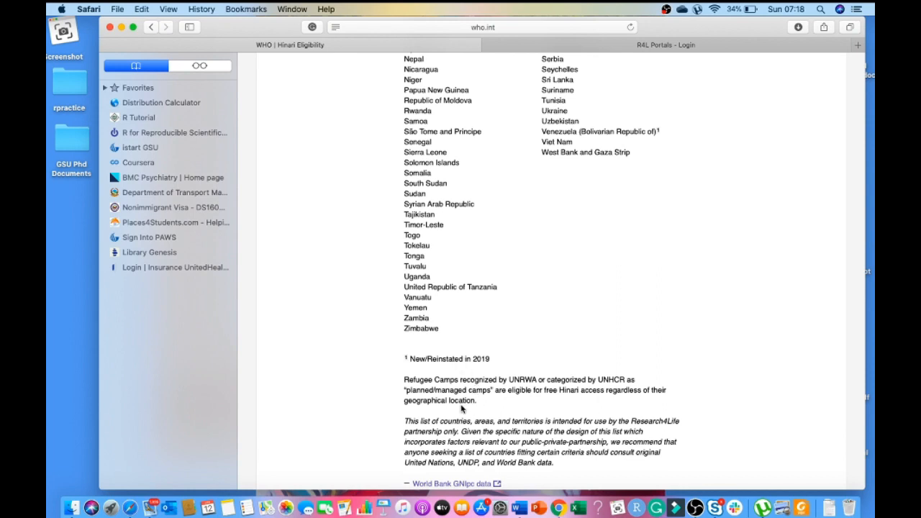
mouse_move(575, 402)
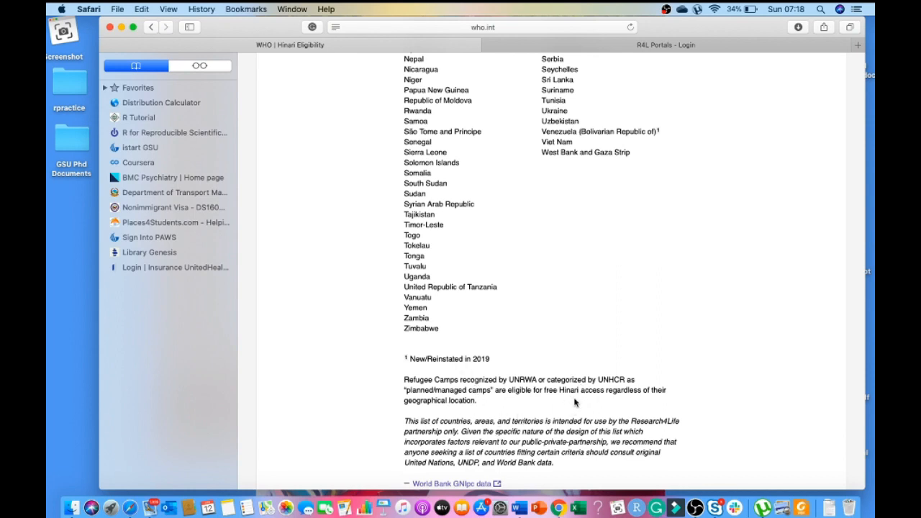
mouse_move(469, 412)
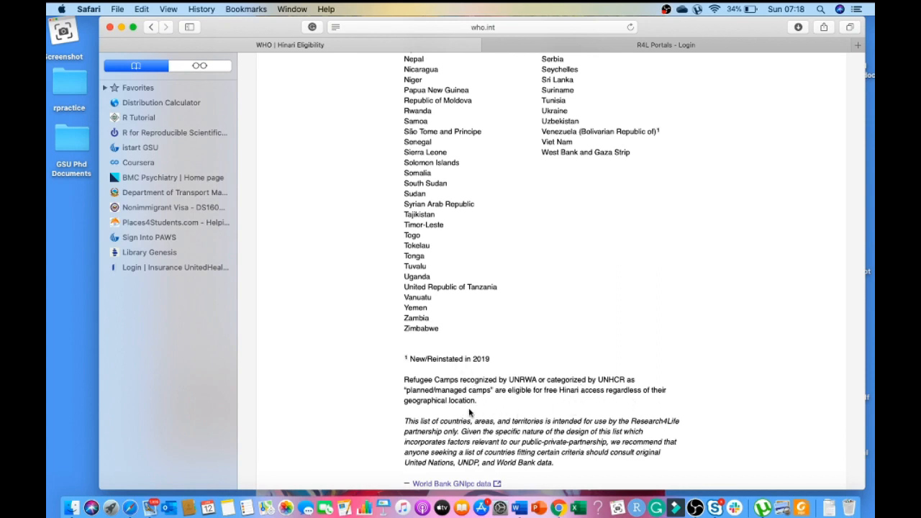
scroll("down", 3)
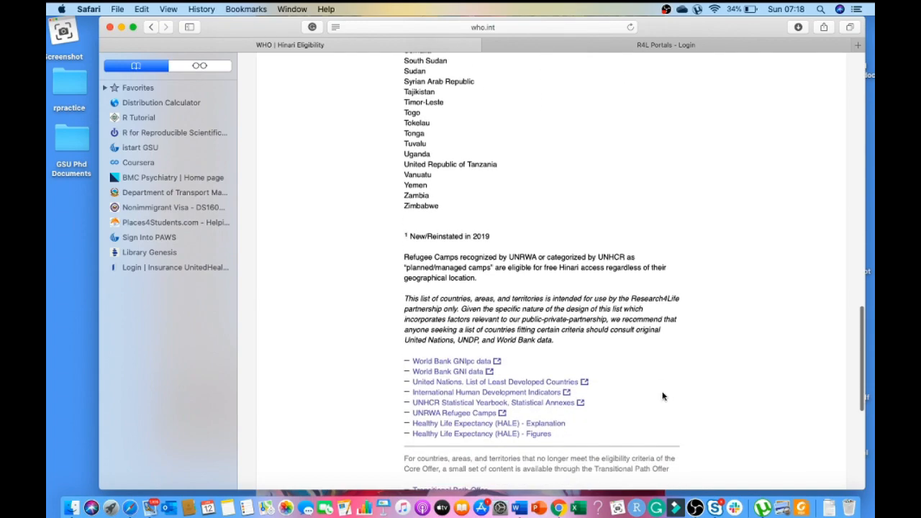
scroll("down", 3)
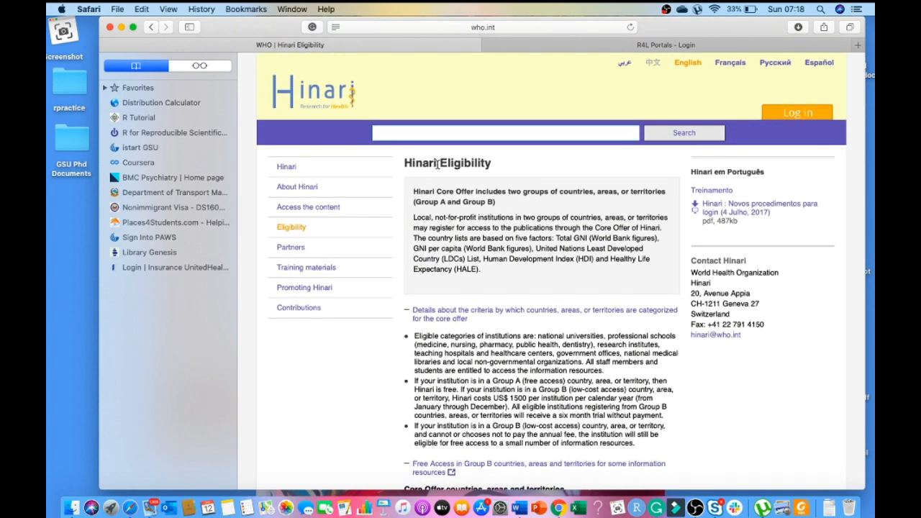
mouse_move(495, 207)
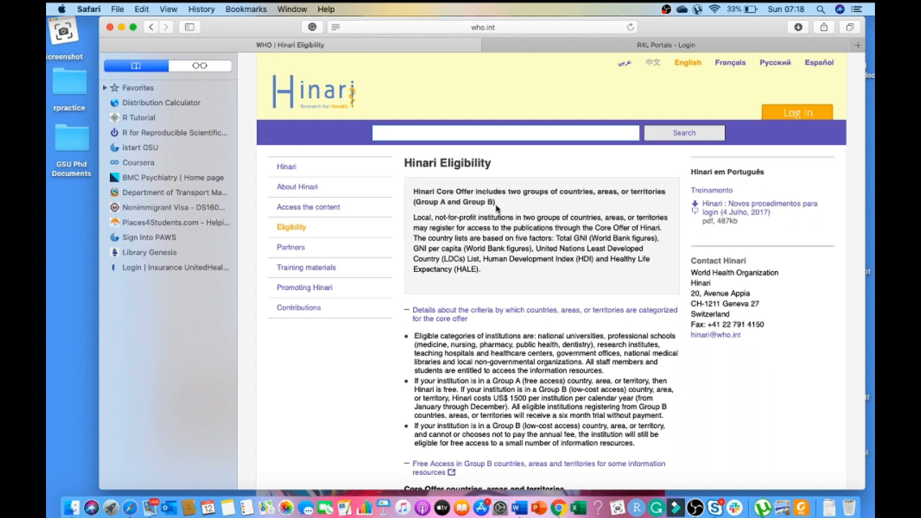
mouse_move(574, 267)
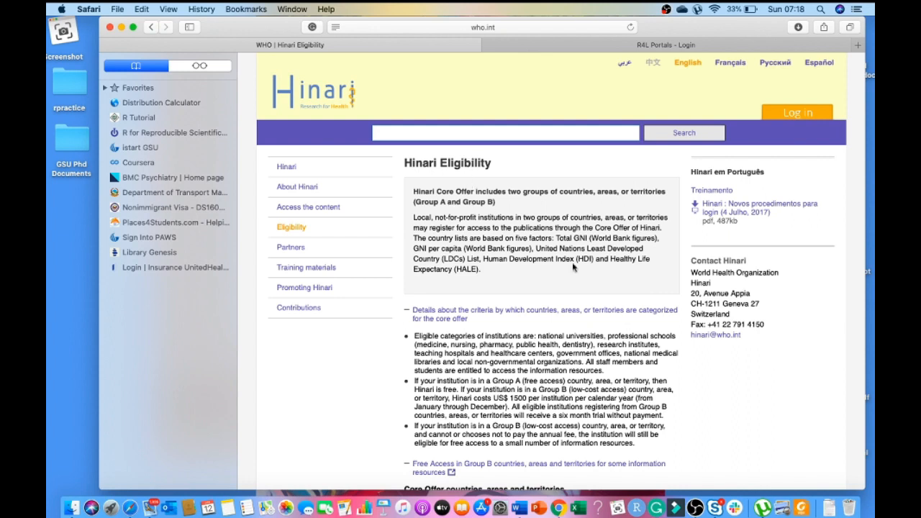
mouse_move(393, 293)
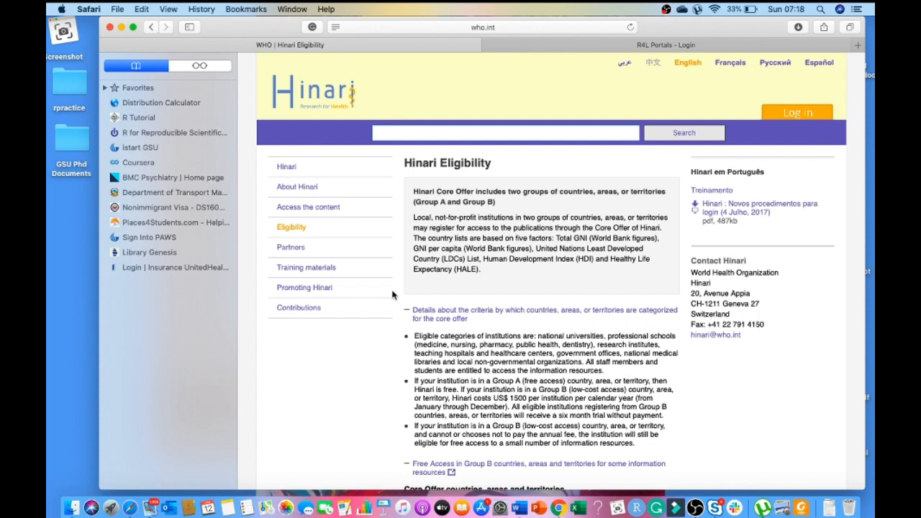
mouse_move(374, 382)
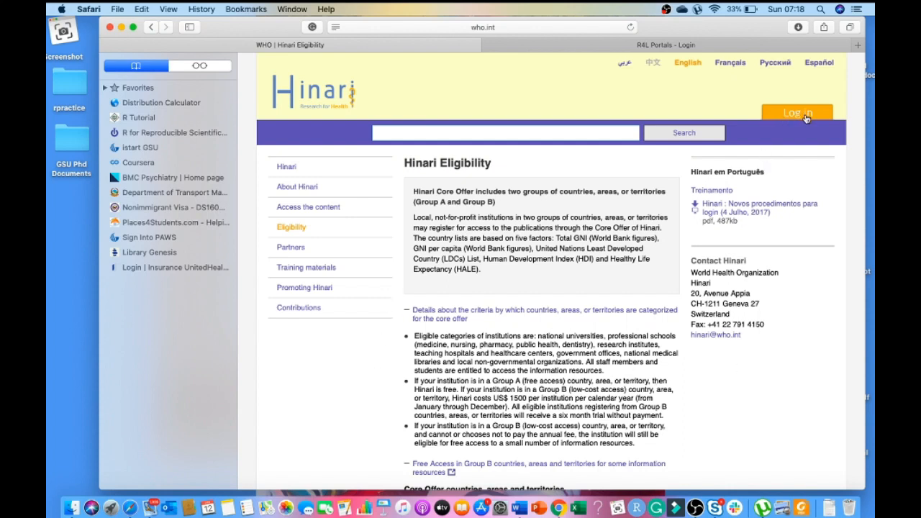
Load the Research4Life login portal via the orange Log In button
left_click(797, 112)
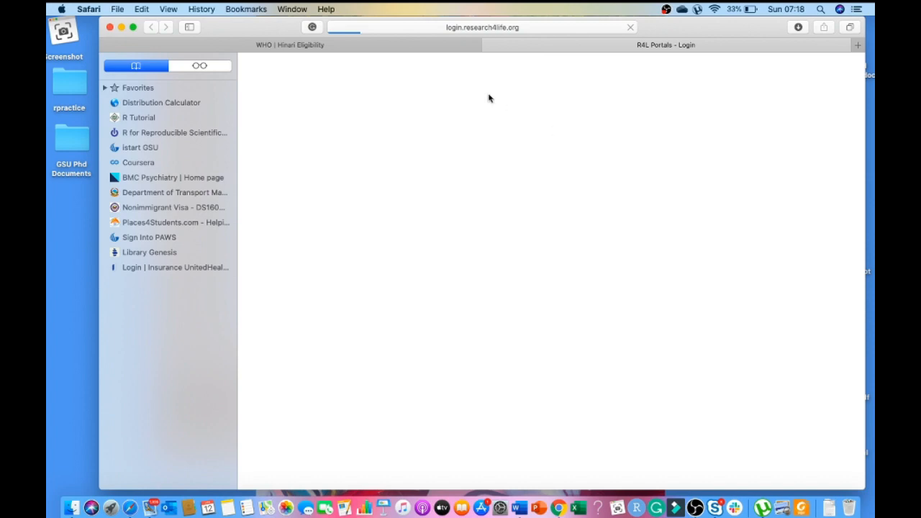
mouse_move(489, 52)
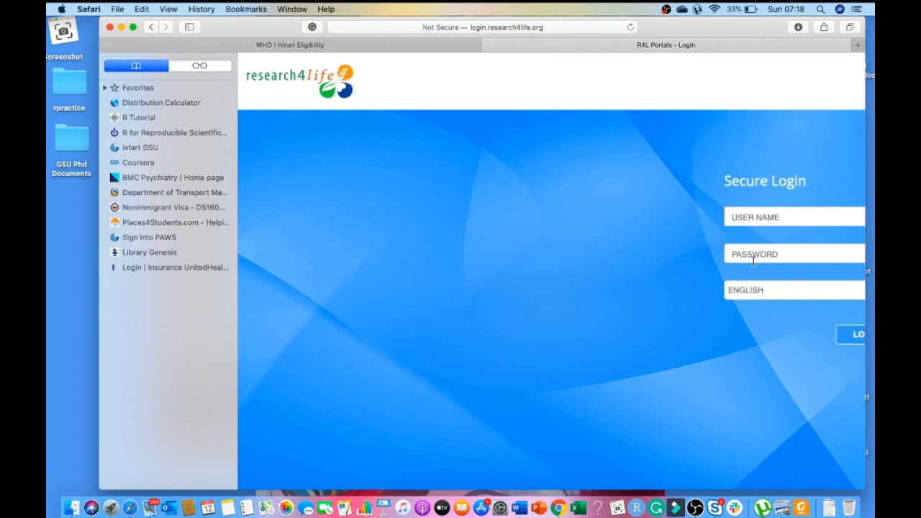
mouse_move(747, 322)
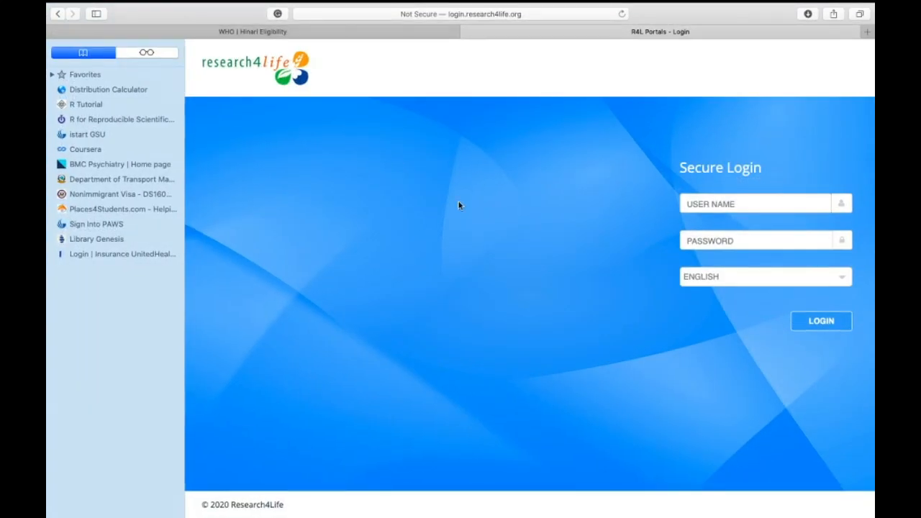
mouse_move(404, 62)
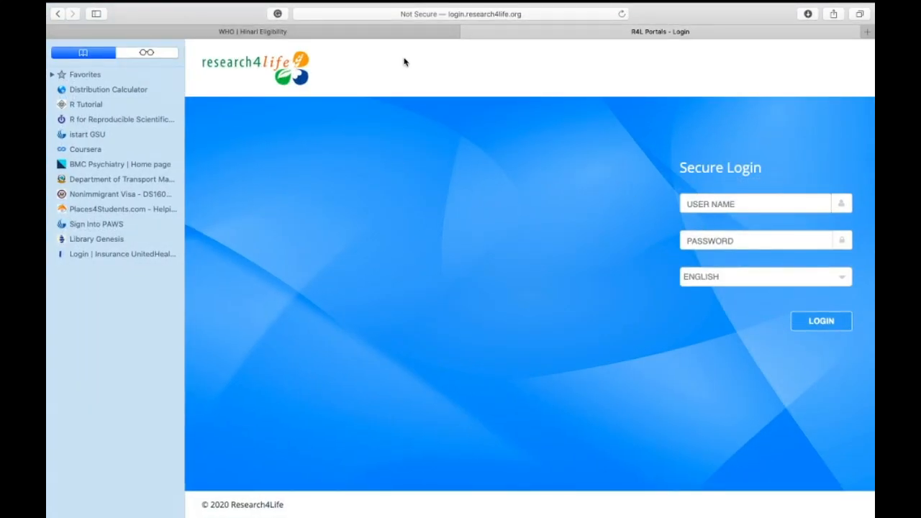
mouse_move(403, 112)
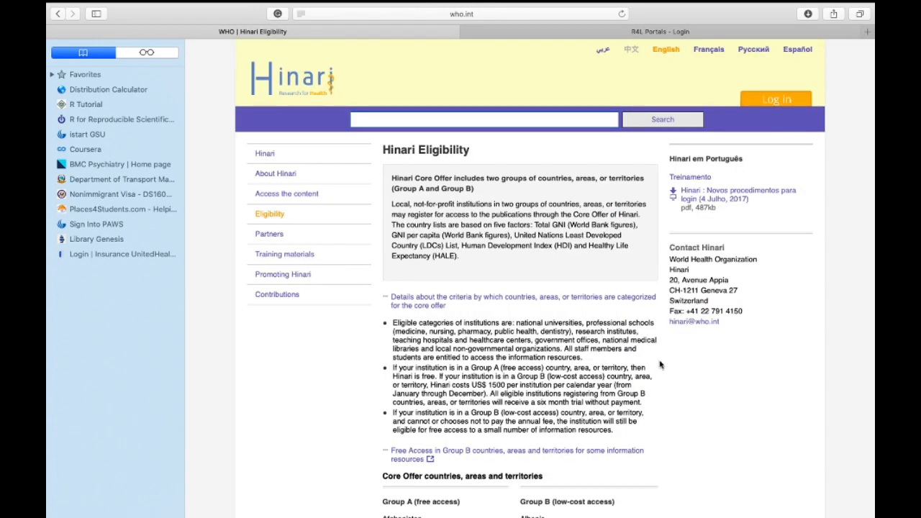
mouse_move(360, 355)
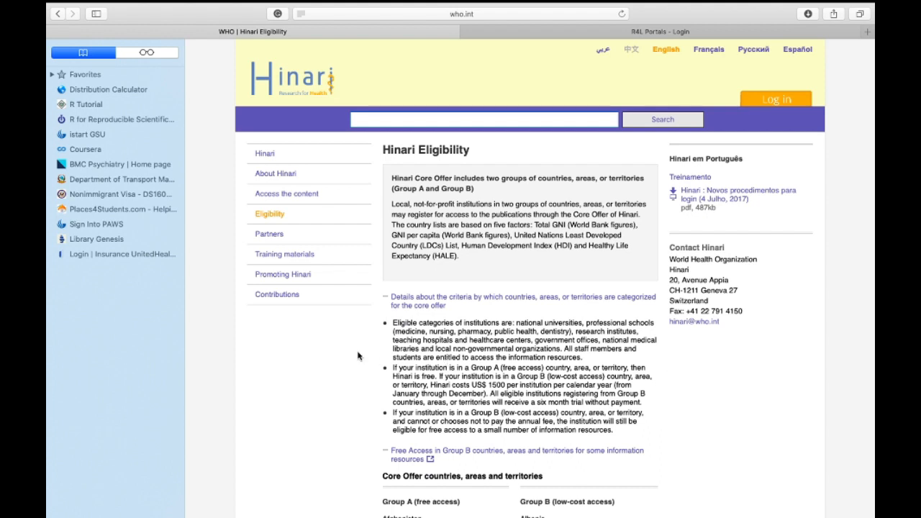
mouse_move(442, 256)
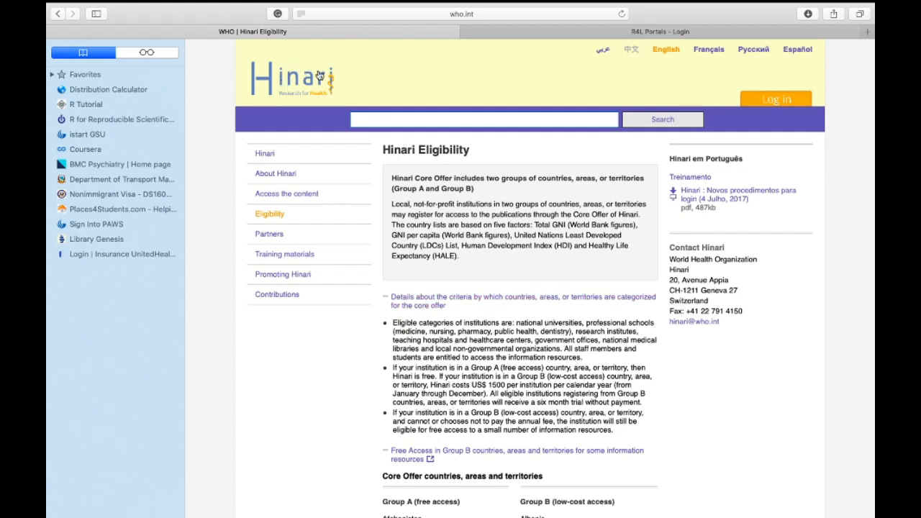
mouse_move(455, 257)
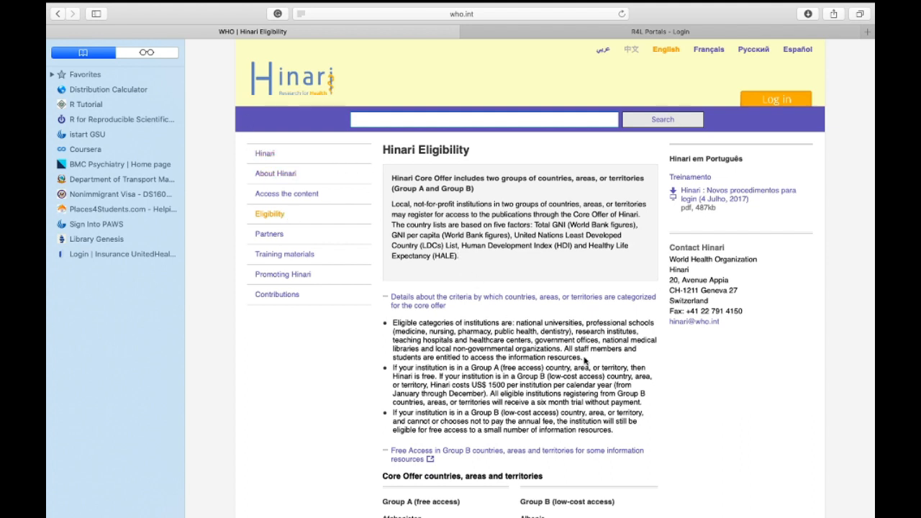
mouse_move(403, 161)
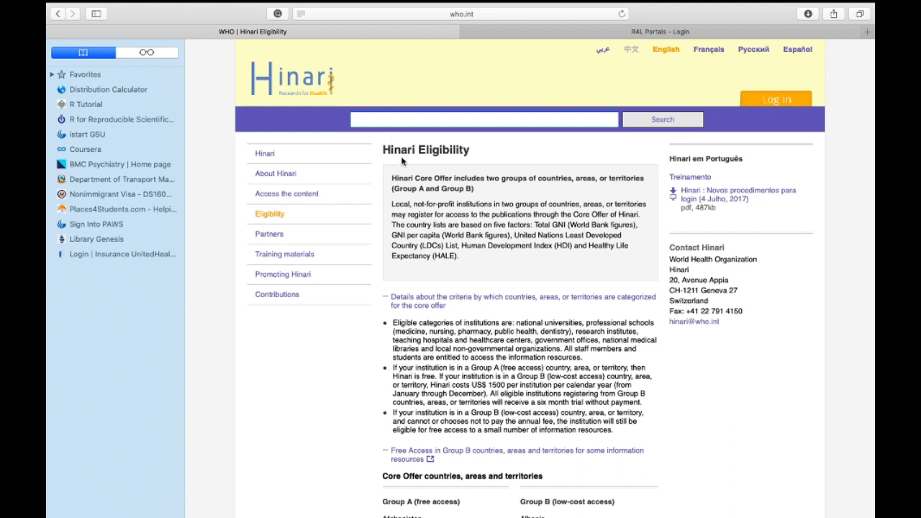
mouse_move(702, 384)
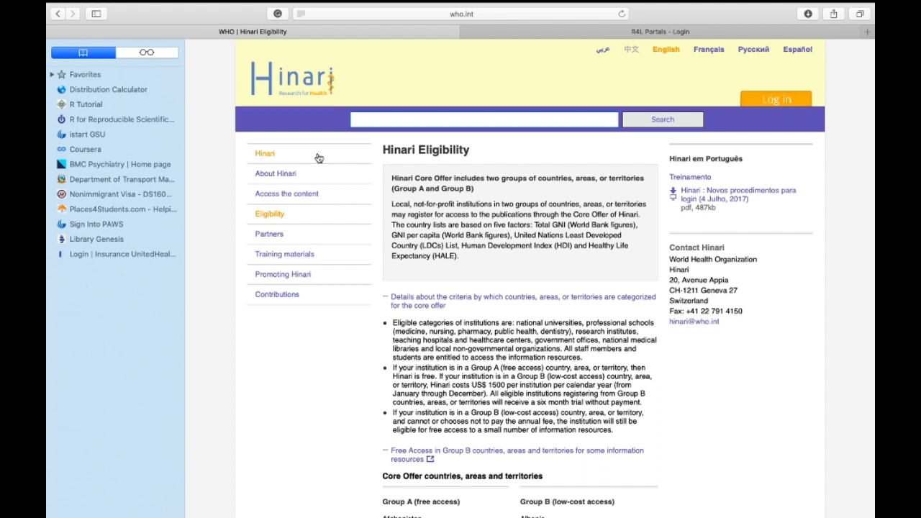
mouse_move(656, 365)
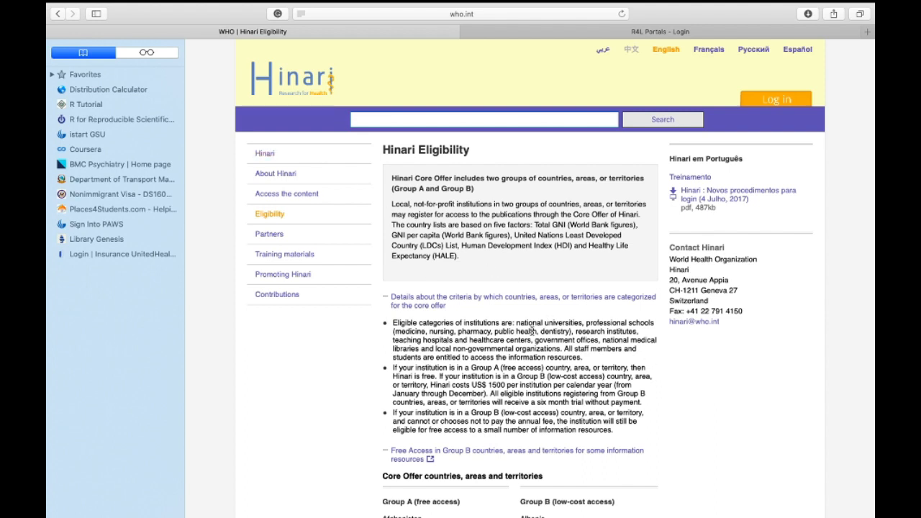
Review the Hinari Eligibility page's Core Offer introduction after switching back to its tab
scroll("down", 3)
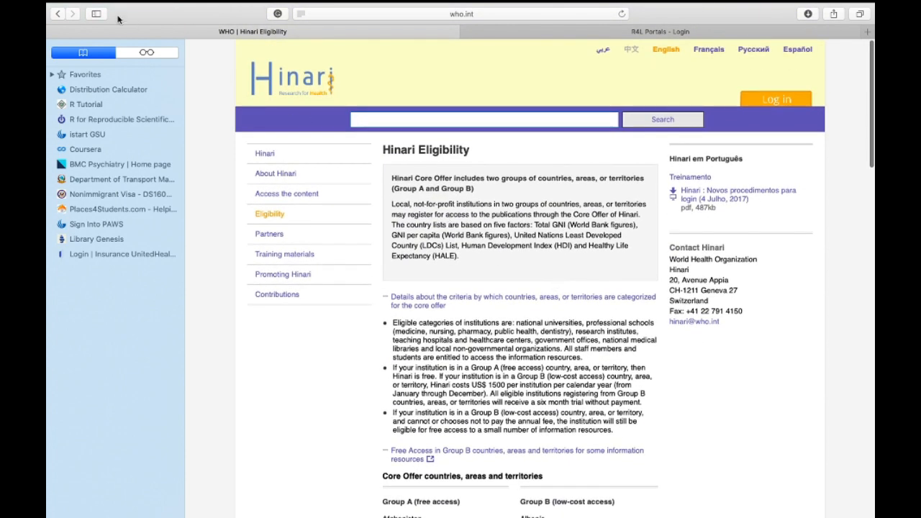
mouse_move(515, 279)
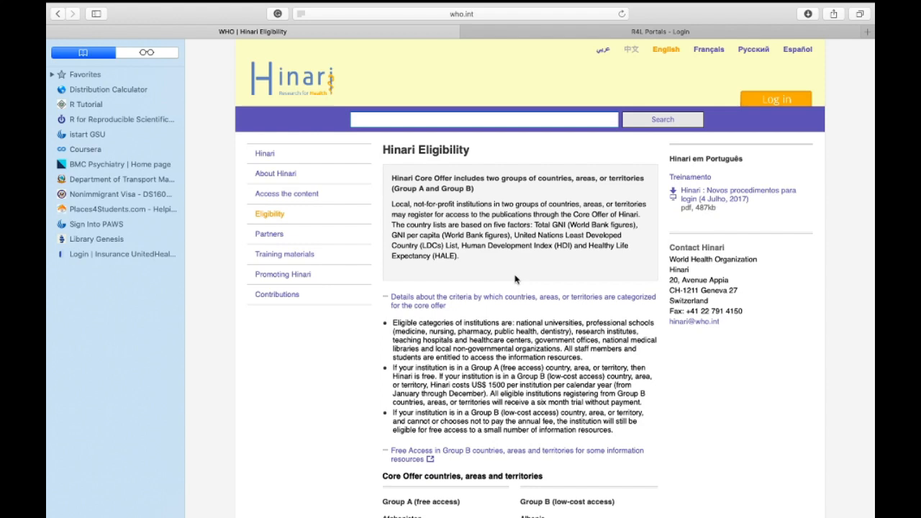
mouse_move(386, 167)
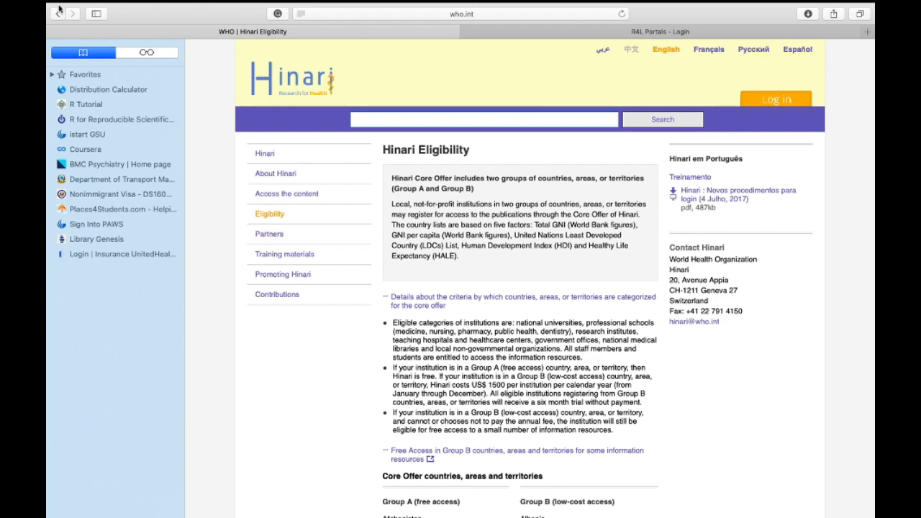
mouse_move(72, 121)
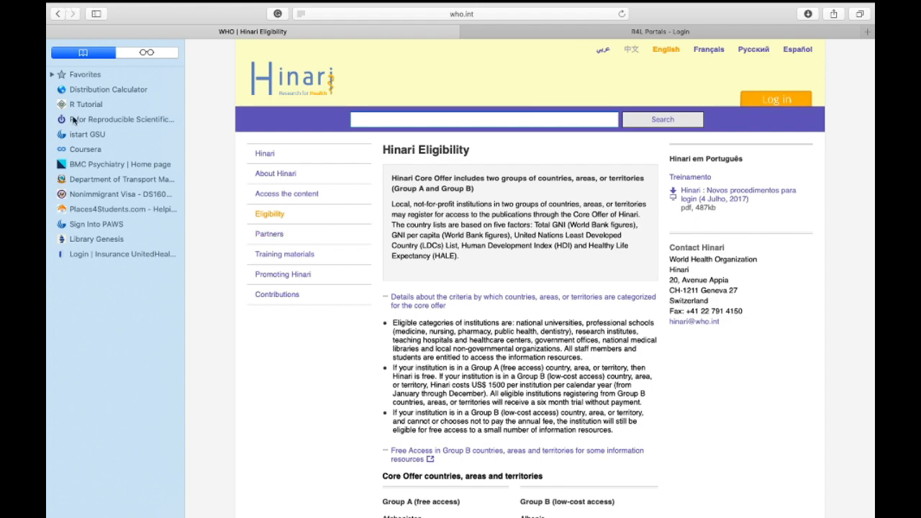